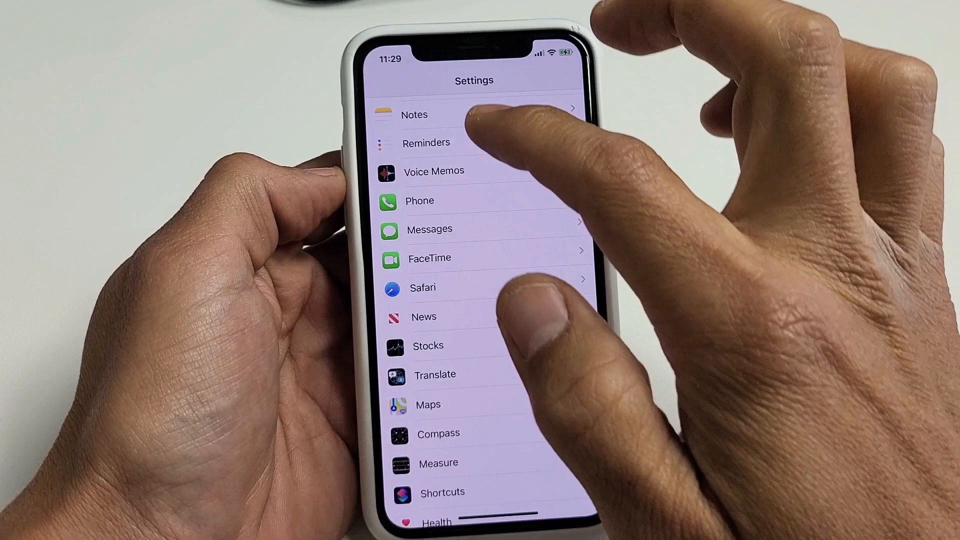
Step: Enter Safari's settings and back out of Clear History and Website Data with Cancel
scroll("down", 3)
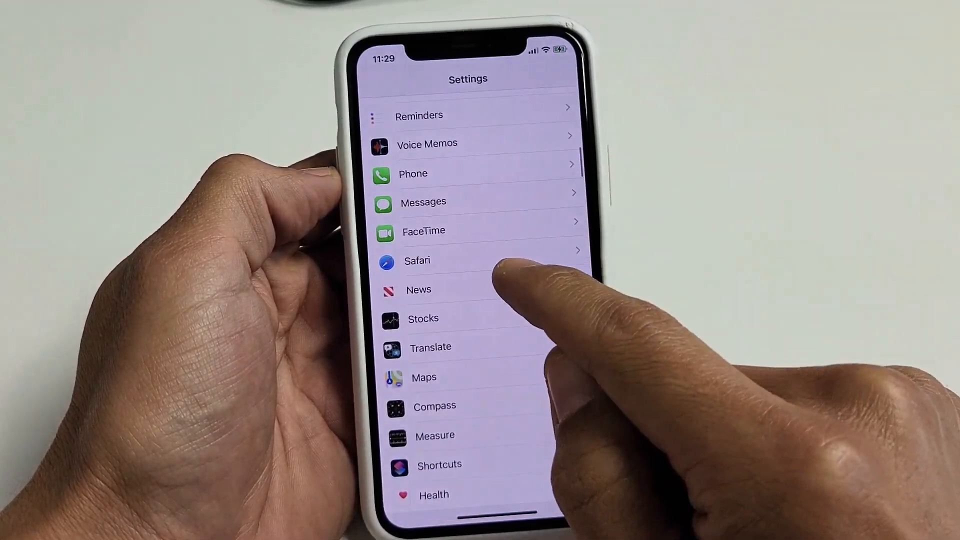
left_click(417, 260)
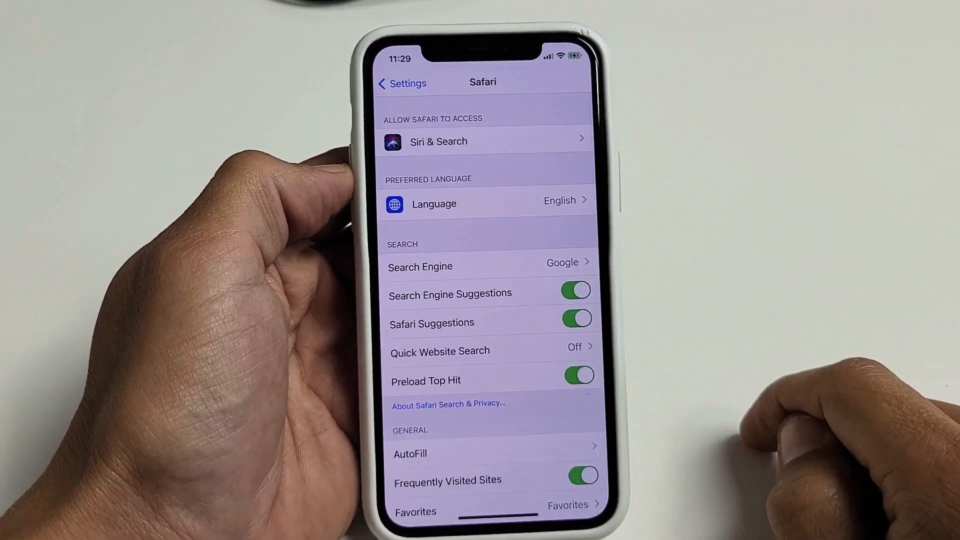
scroll("down", 3)
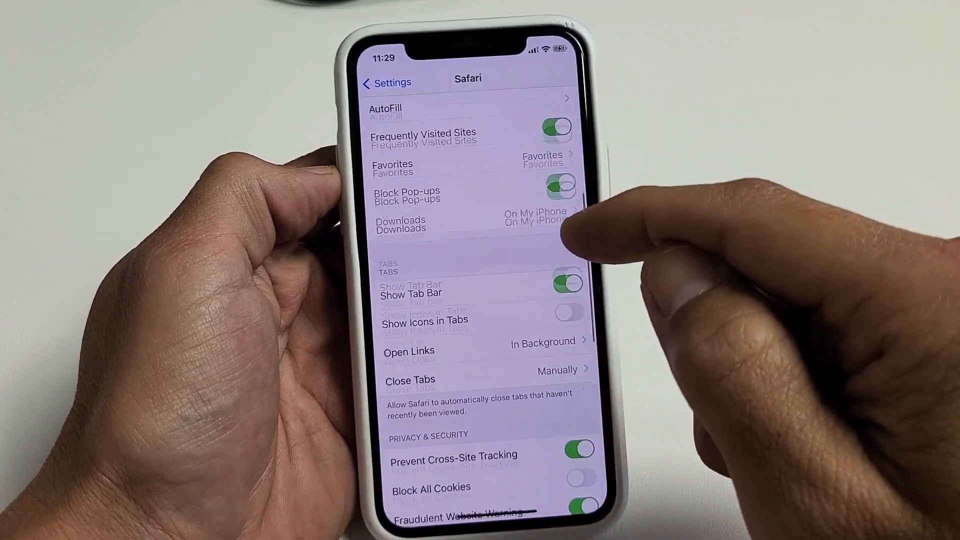
scroll("down", 3)
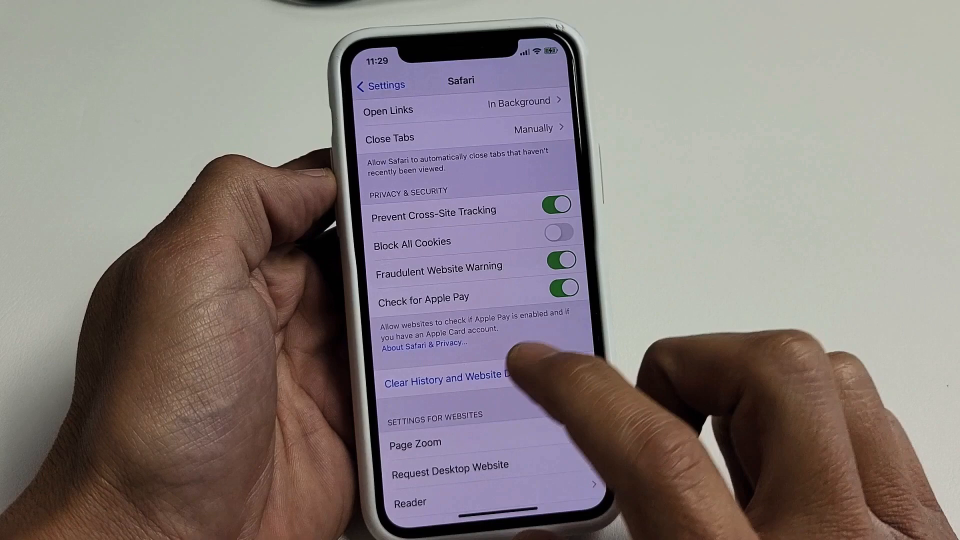
left_click(455, 374)
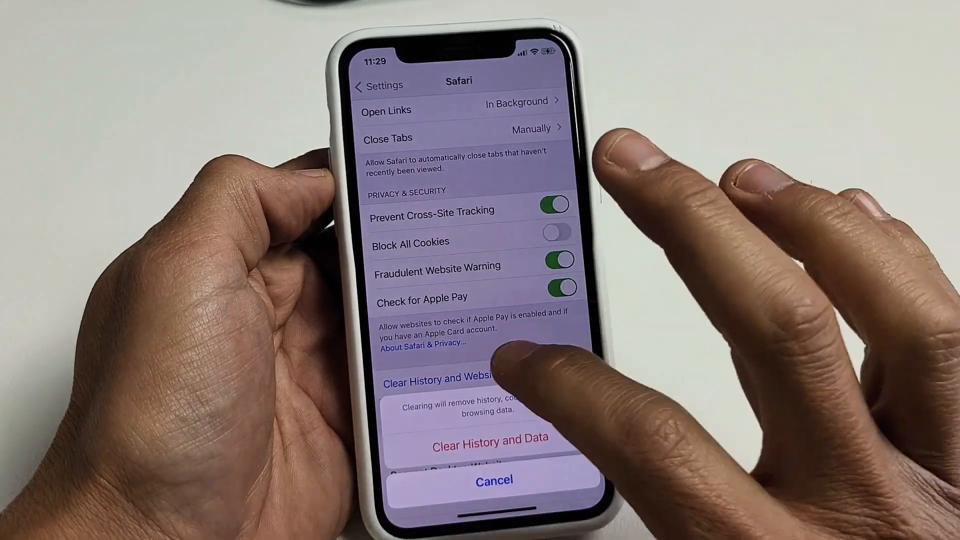
left_click(494, 480)
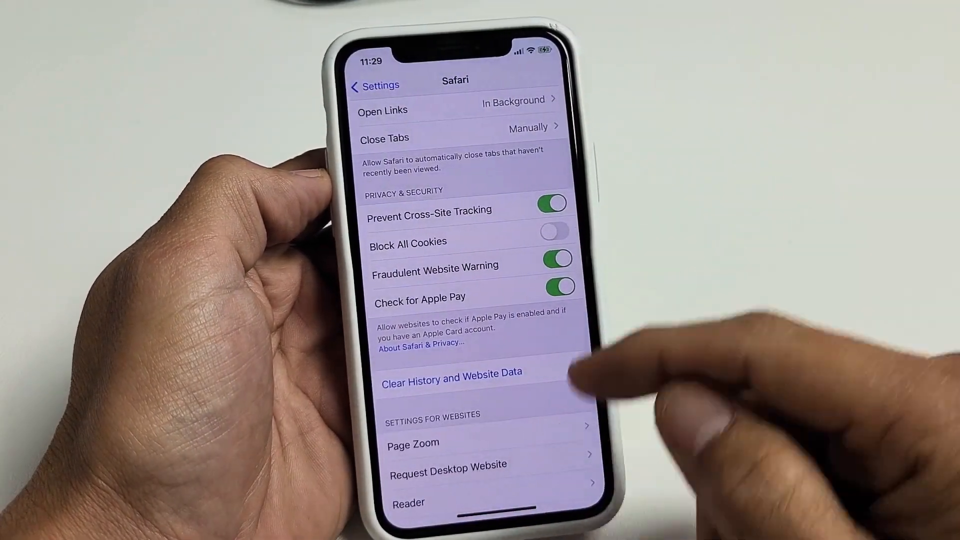
Step: Go into Safari's Advanced settings to reach the Website Data list
scroll("down", 3)
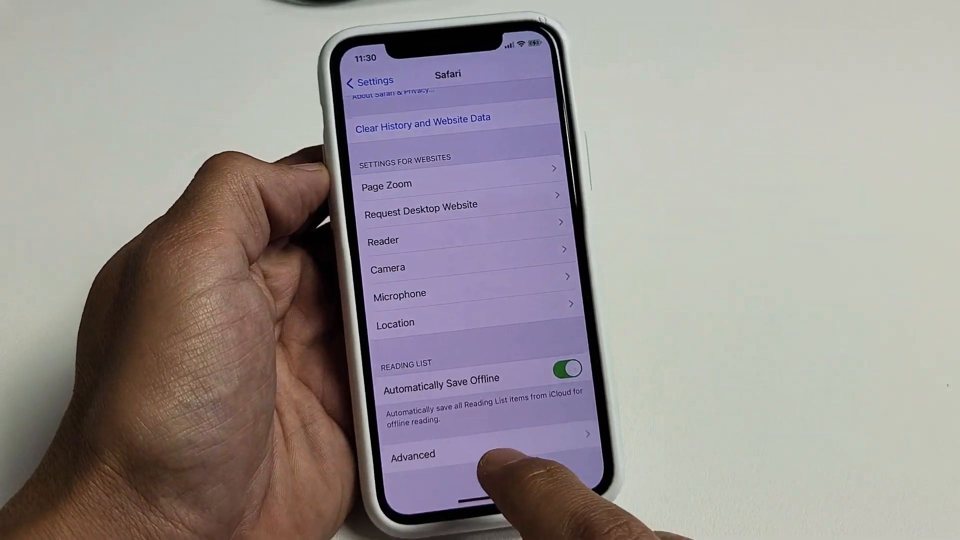
left_click(412, 455)
type("r")
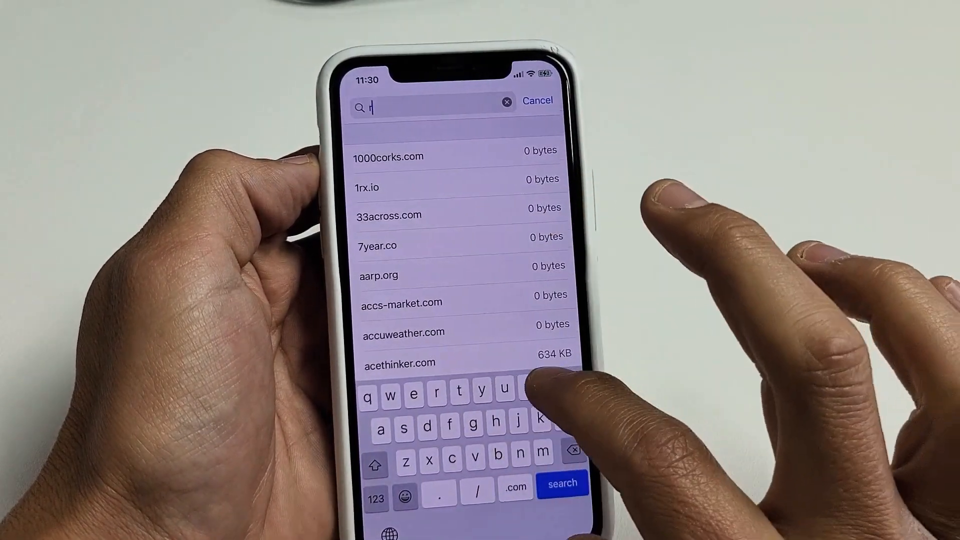
Step: Filter the Website Data list by searching 'roku', leaving roku.com at 37.7 MB
type("oku")
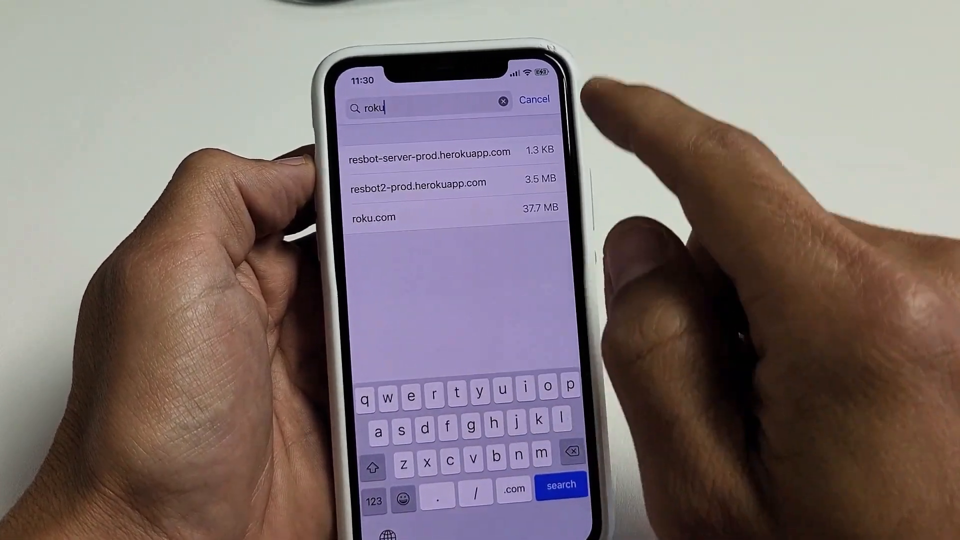